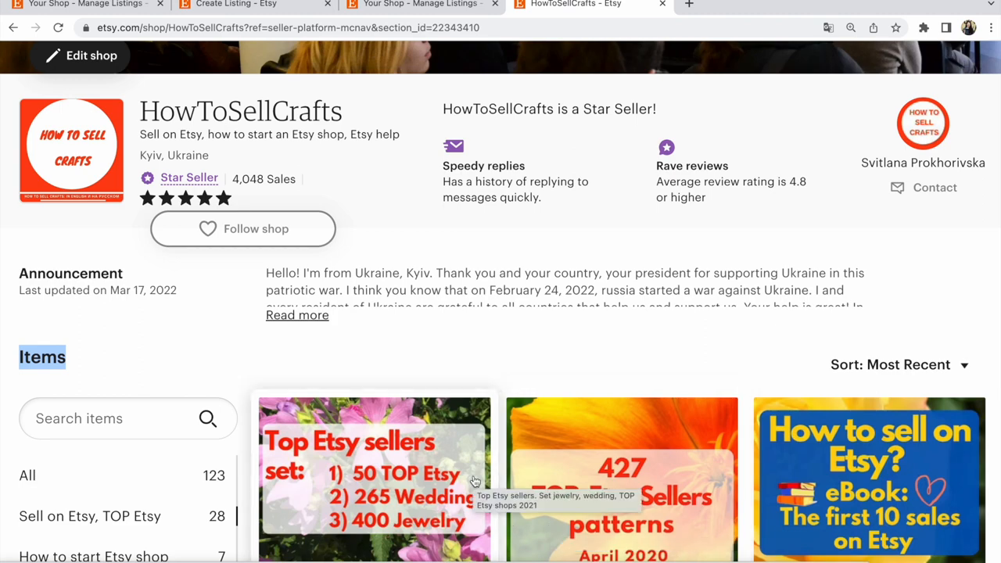
Scroll the public shop page to view its Sections sidebar before moving to Shop Manager listings.
scroll(down, 3)
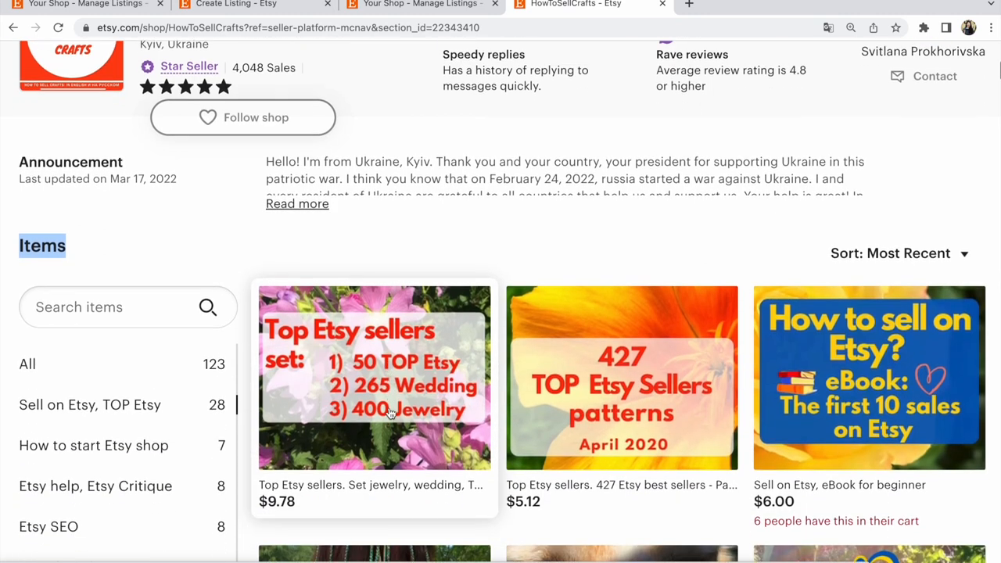
scroll(down, 3)
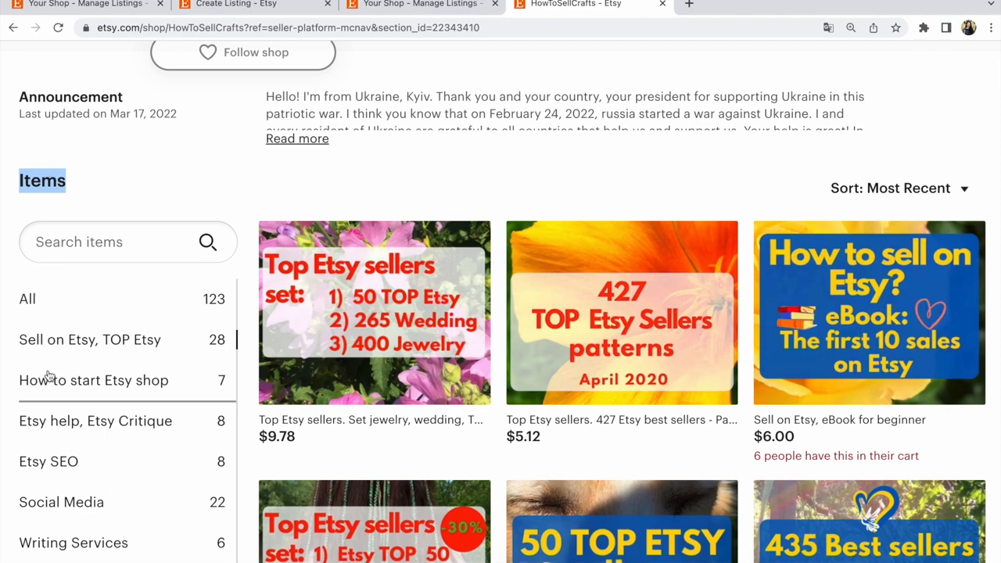
mouse_move(139, 183)
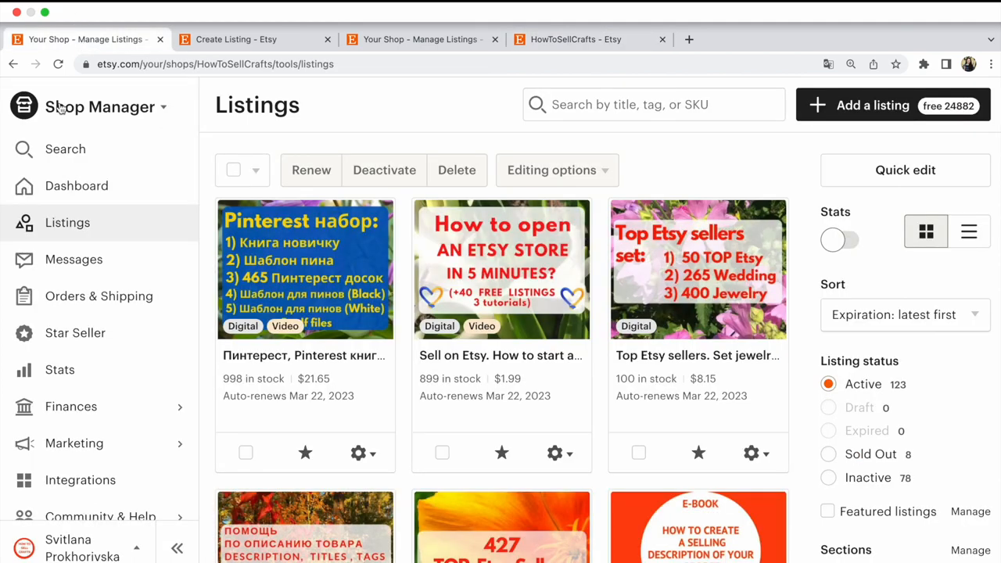
scroll(down, 3)
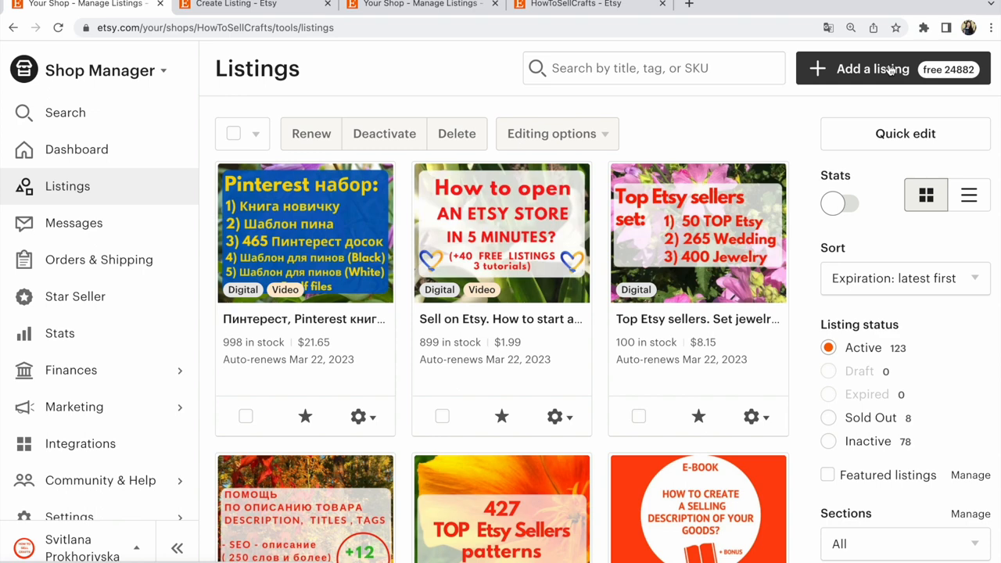
Start a new listing and scroll the blank form down to the Section, tags and materials fields.
click(872, 68)
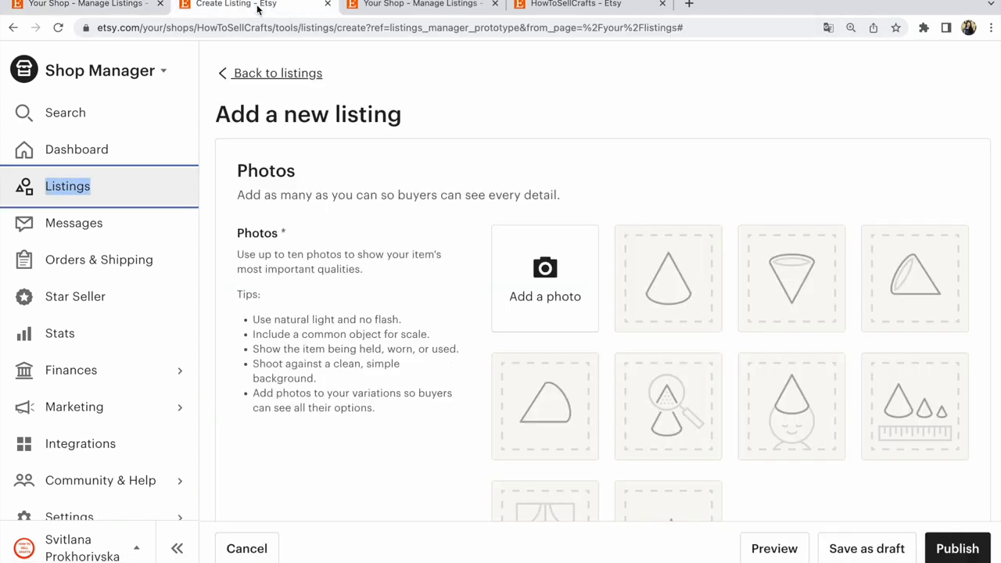
scroll(down, 3)
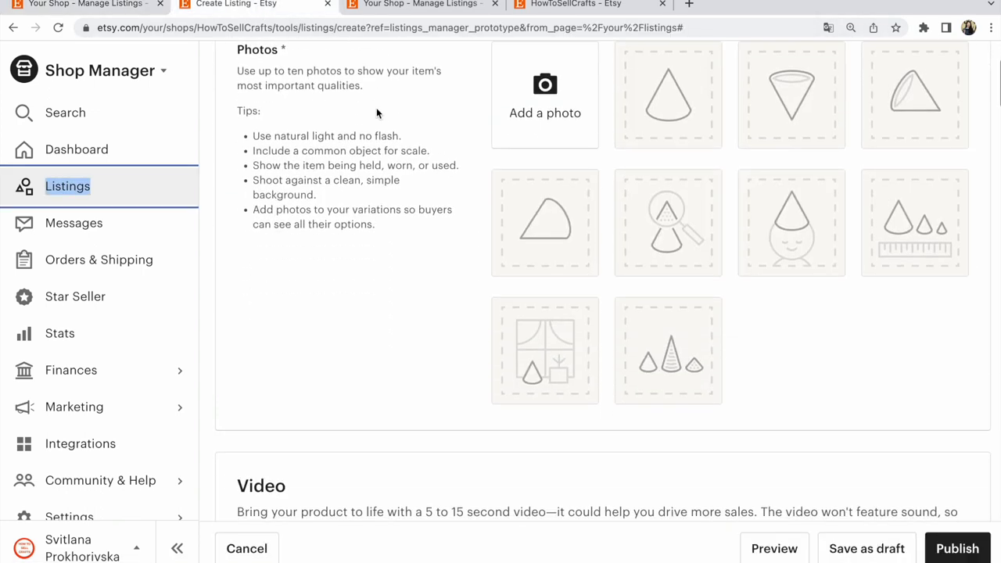
scroll(down, 3)
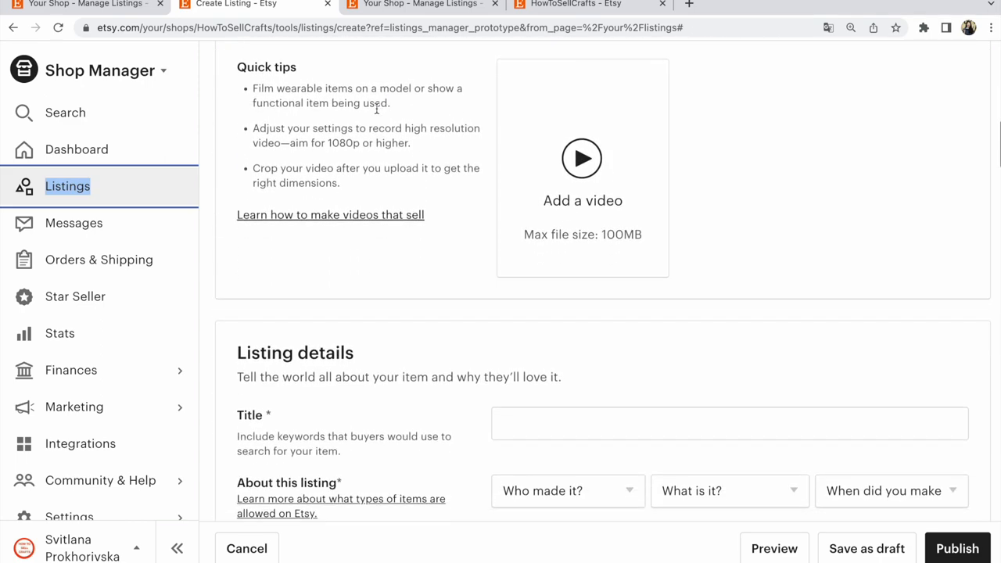
scroll(down, 3)
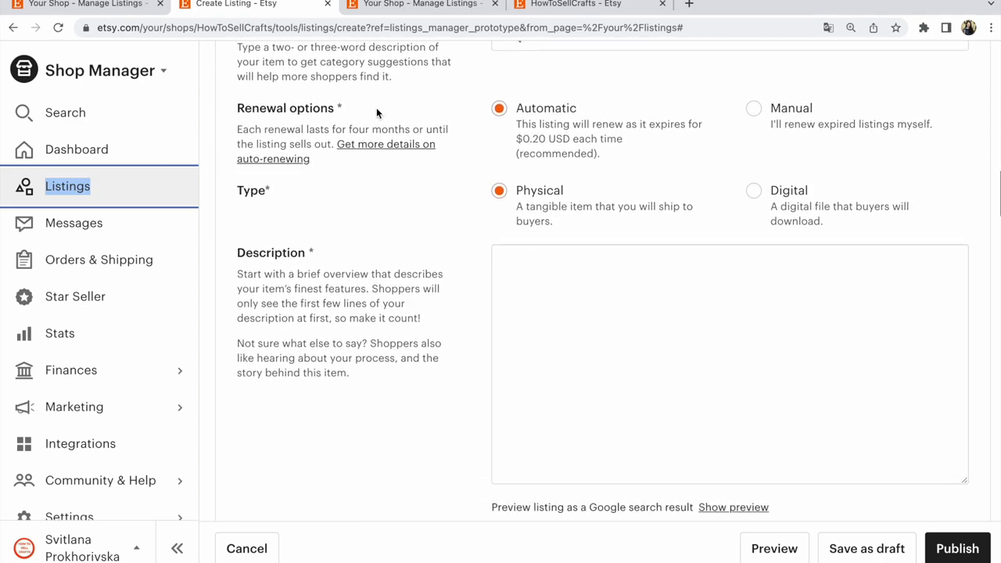
scroll(down, 3)
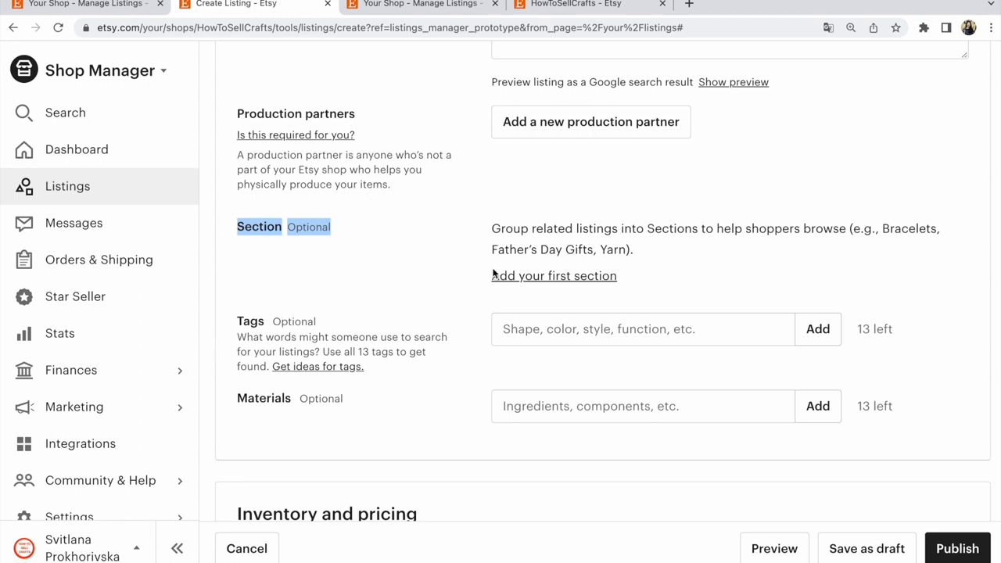
mouse_move(554, 280)
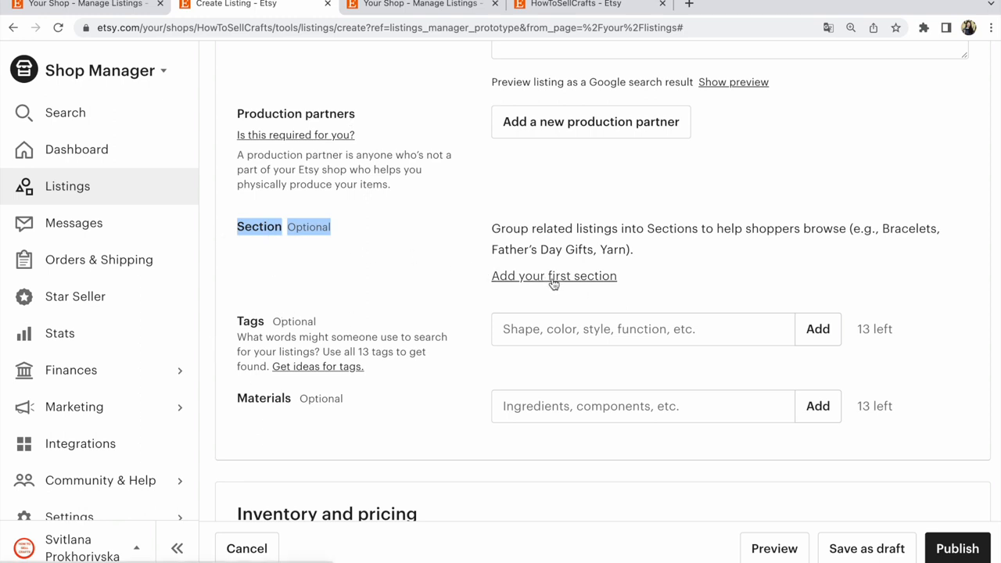
mouse_move(575, 282)
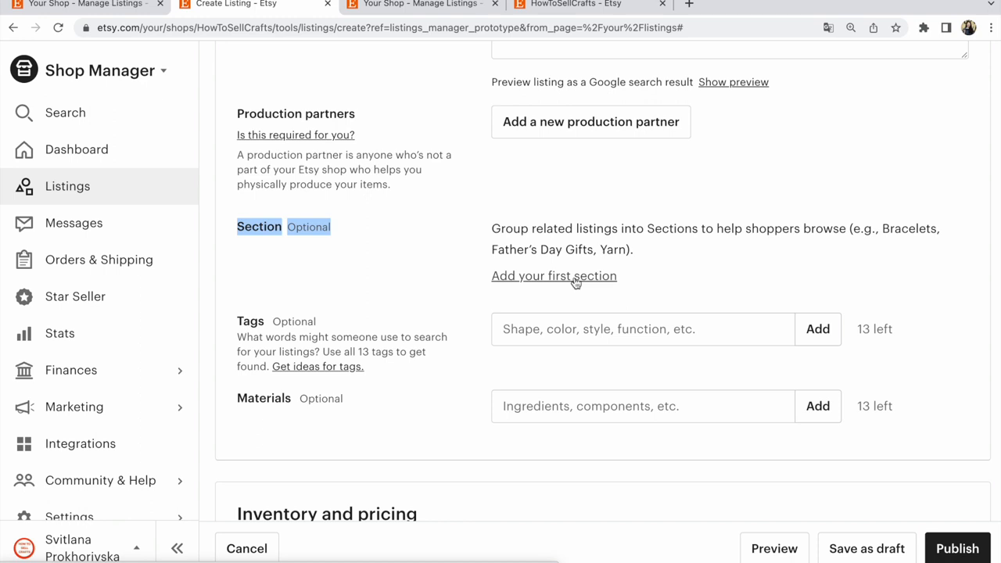
Open the New Section dialog from 'Add your first section' and enter the placeholder title 'hgih'.
click(554, 275)
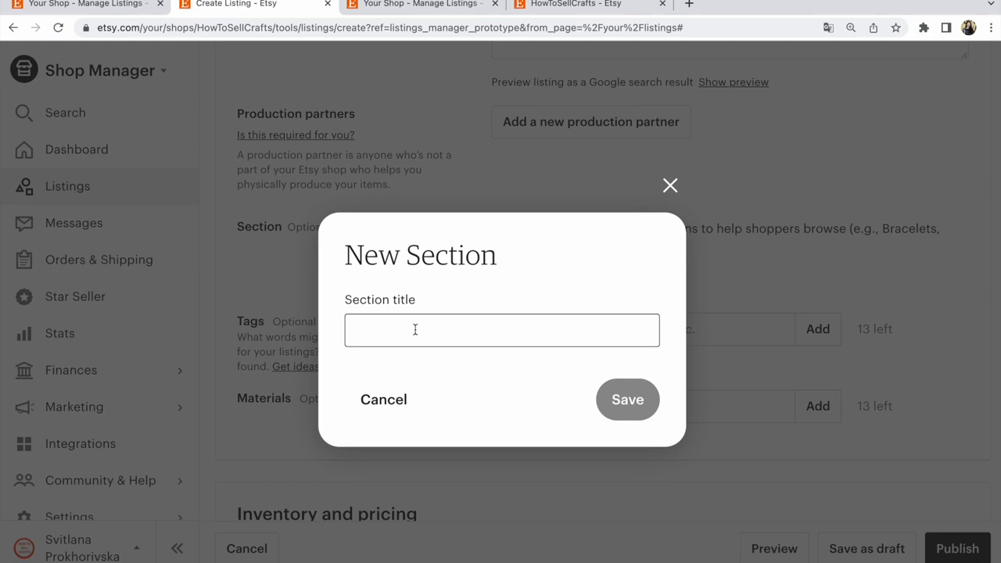
text(h)
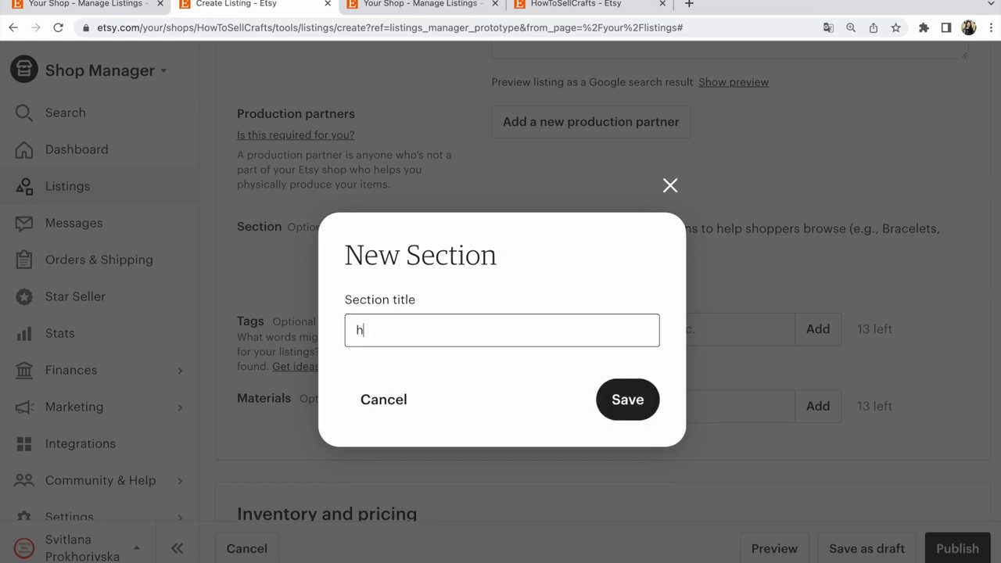
text(gjh)
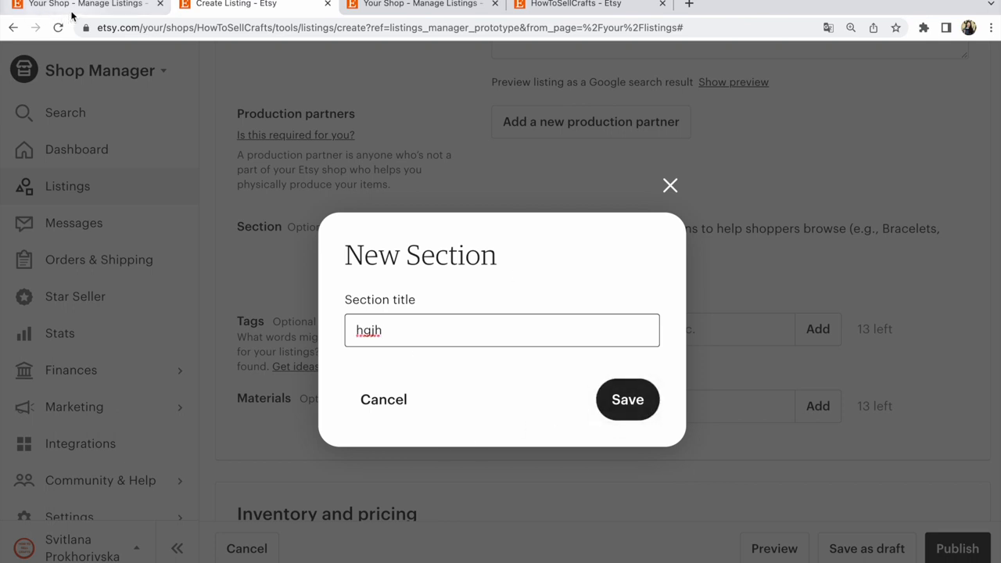
mouse_move(86, 5)
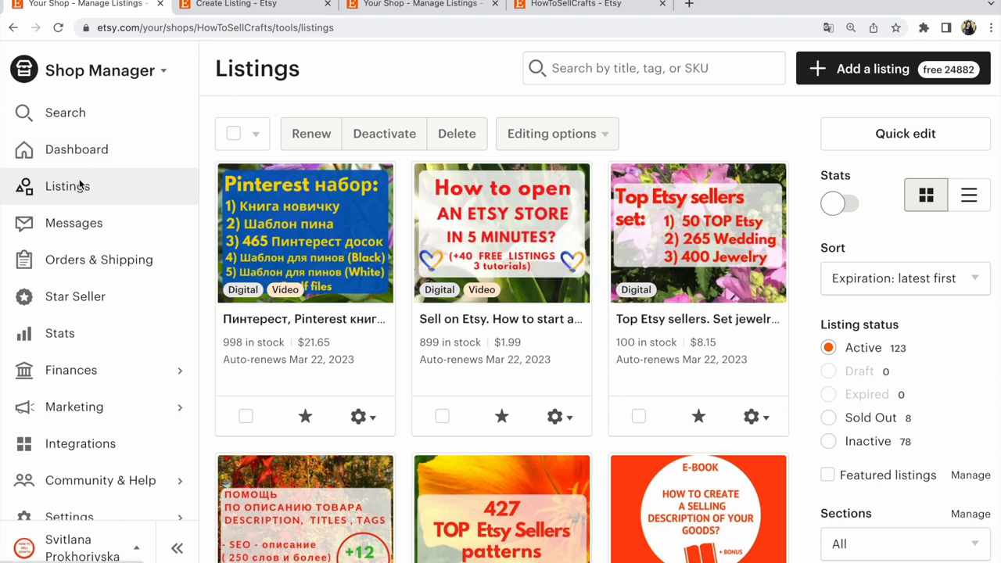
mouse_move(859, 467)
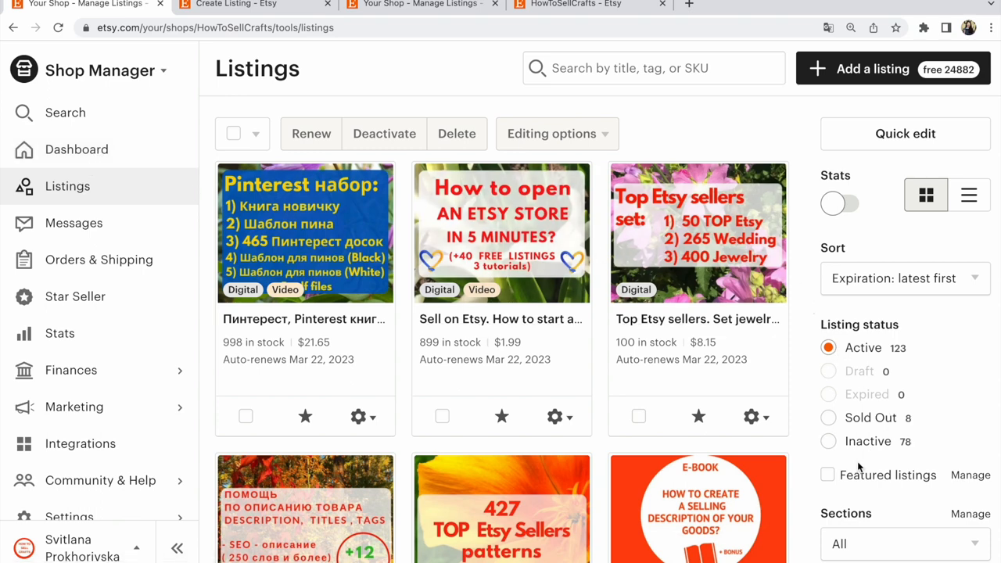
Open the Sections Manage panel from the Listings page's right sidebar.
double_click(846, 514)
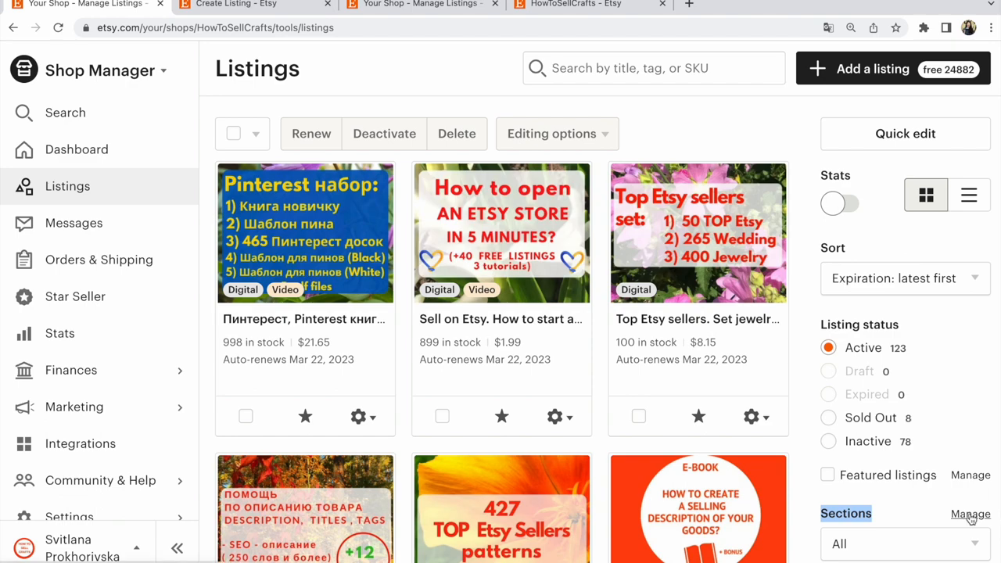
click(970, 514)
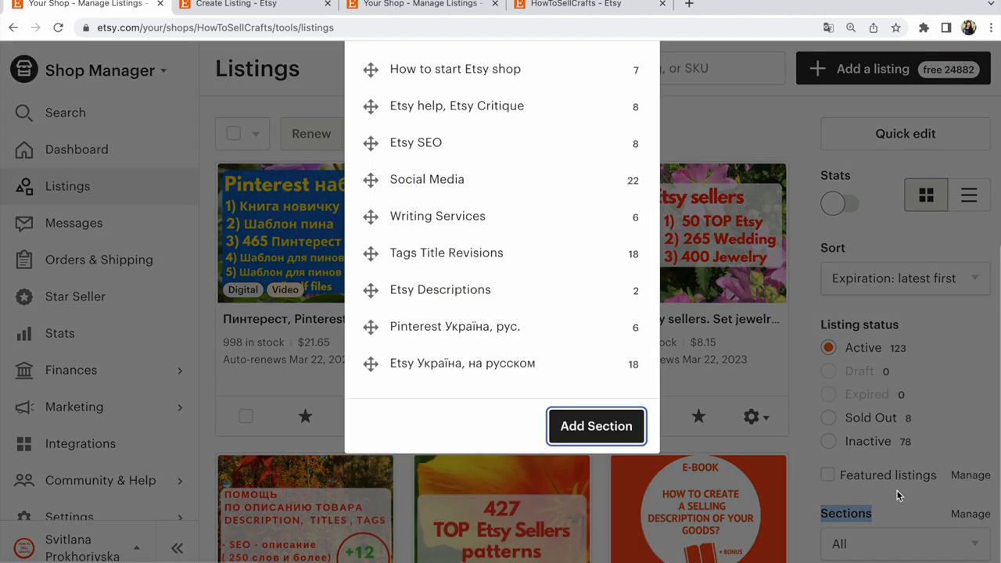
mouse_move(596, 426)
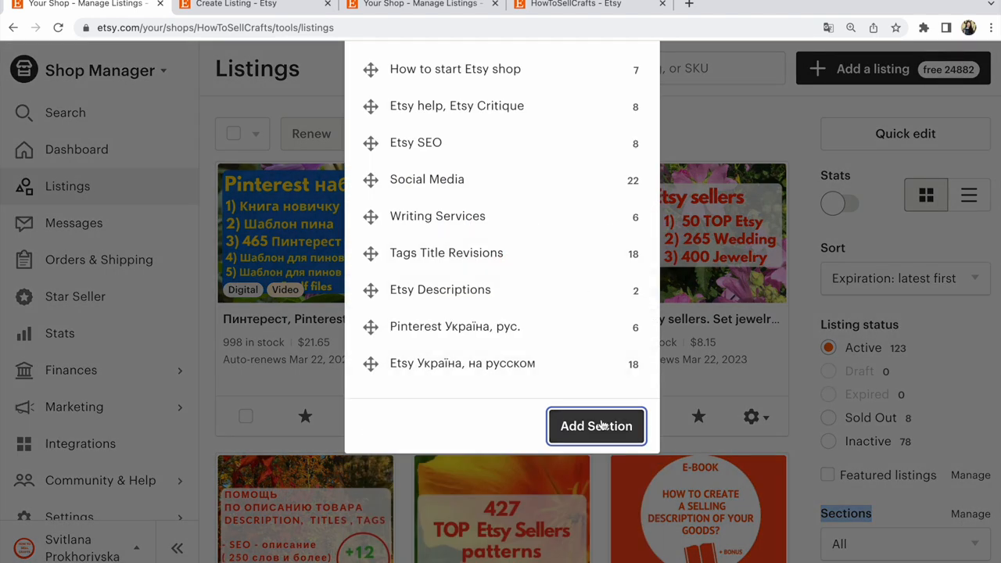
mouse_move(588, 363)
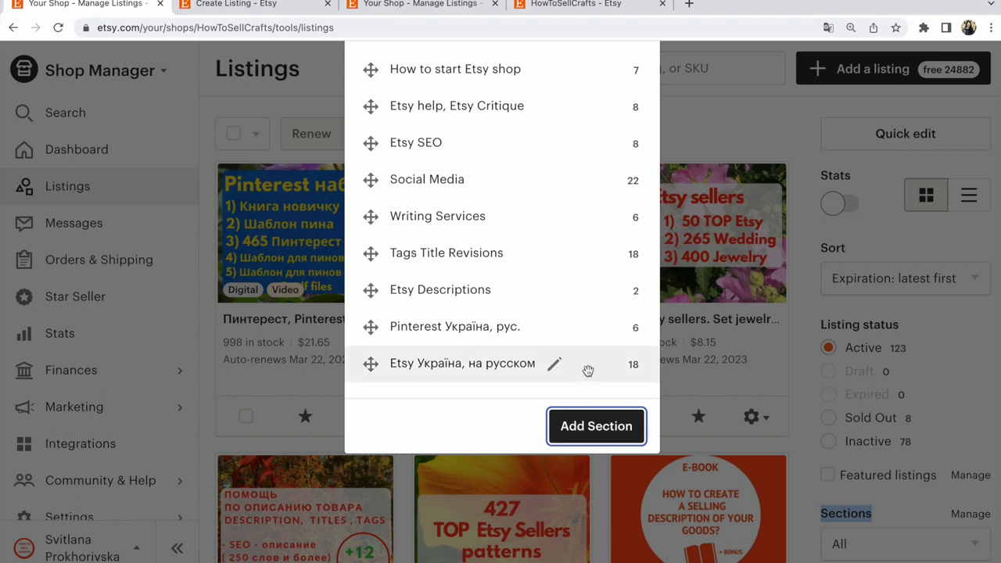
Add a section titled 'fjfhfj', then close the New Section dialog without saving.
click(597, 427)
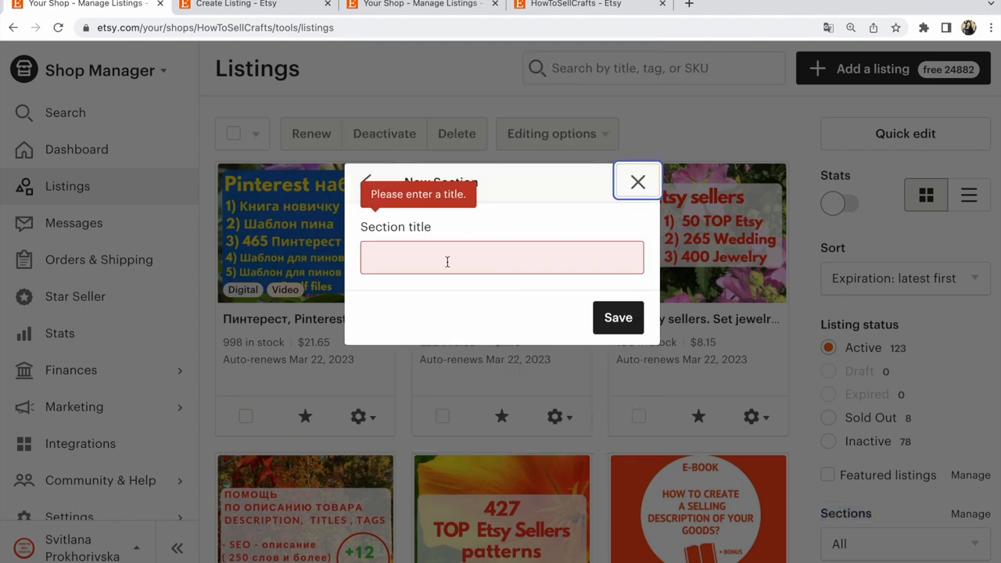
text(fjfhfj)
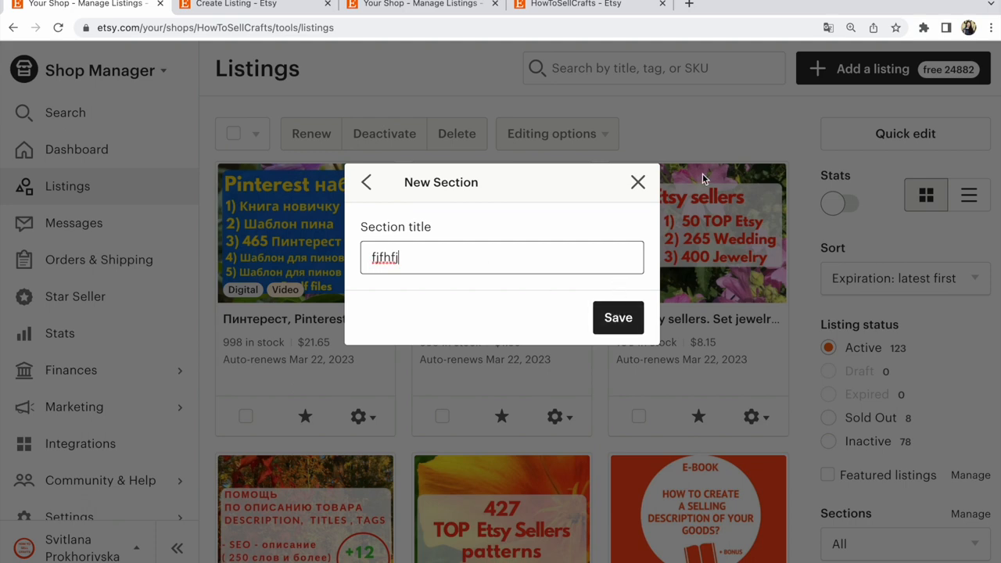
click(638, 182)
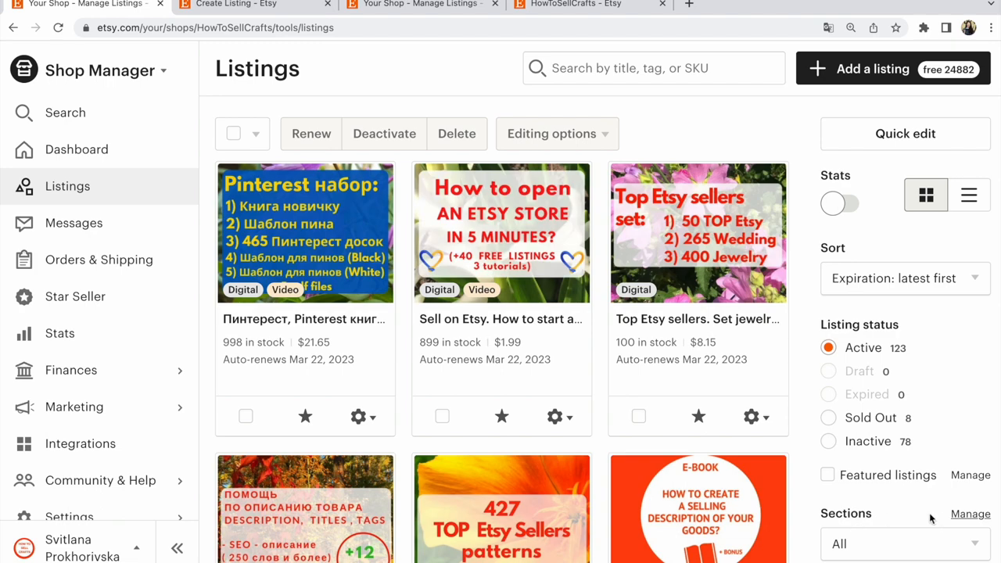
Reopen the Sections Manage panel and scroll through the ten existing sections and their listing counts.
click(971, 514)
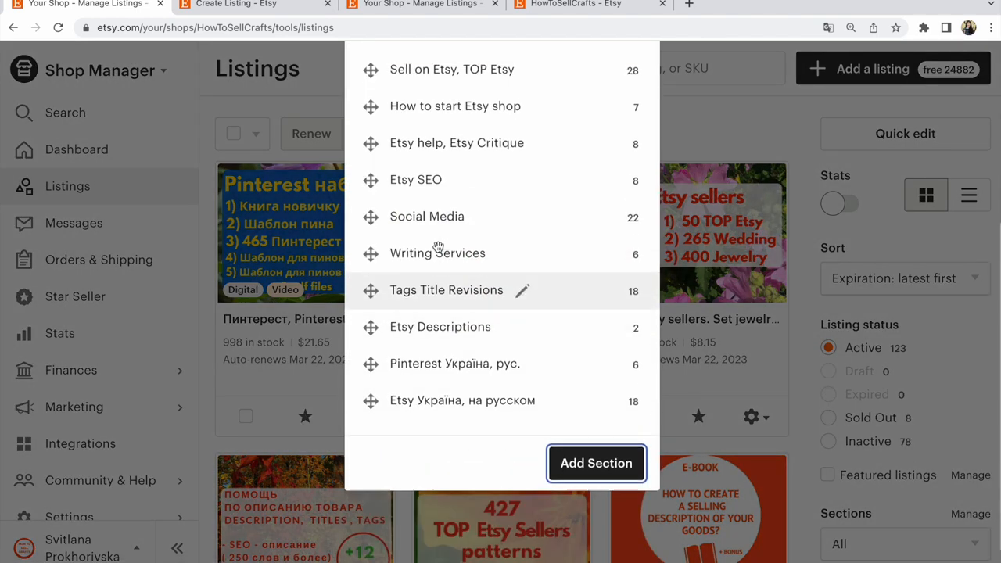
scroll(down, 3)
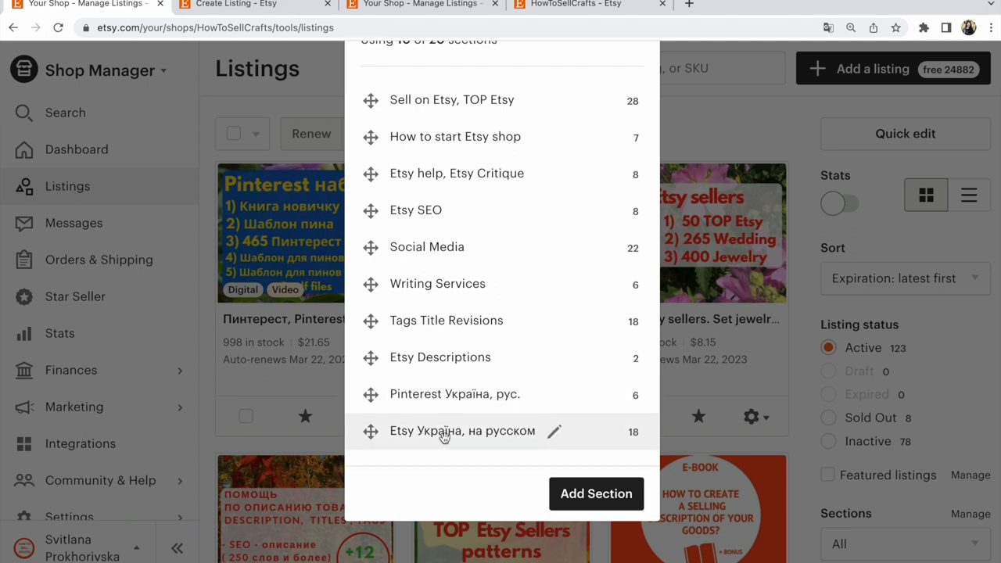
mouse_move(480, 357)
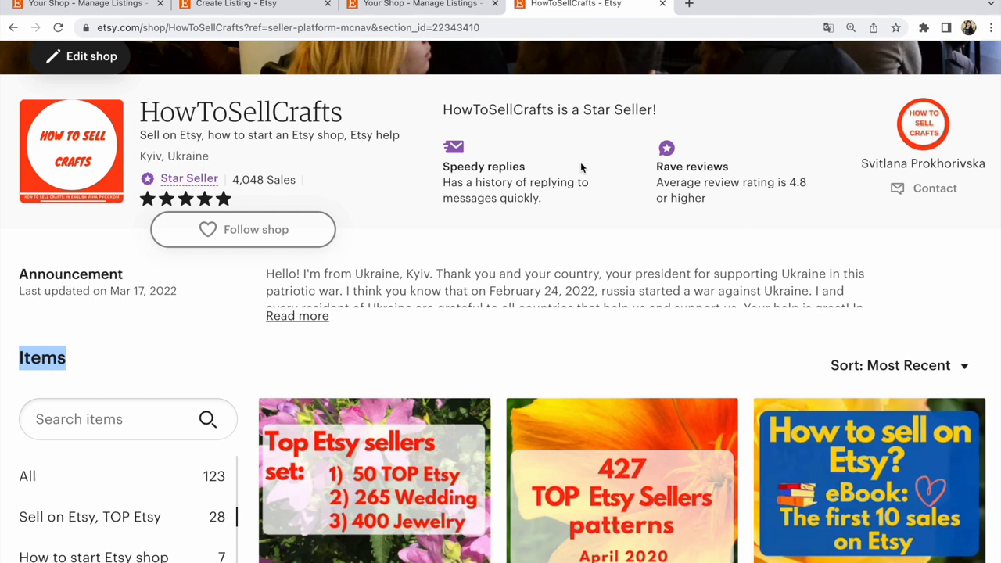
Scroll the HowToSellCrafts shop page to view the Sections sidebar with item counts.
scroll(down, 3)
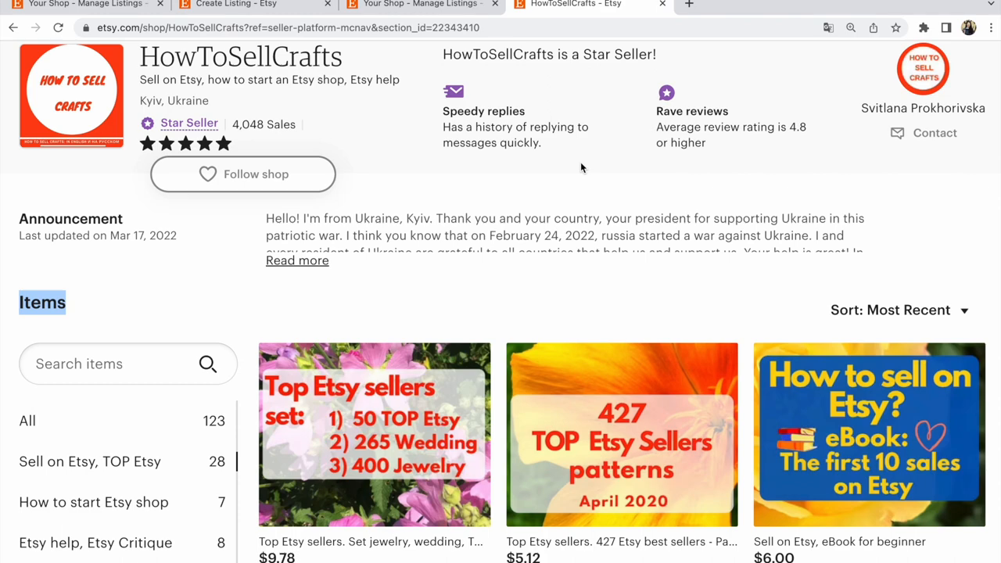
scroll(down, 3)
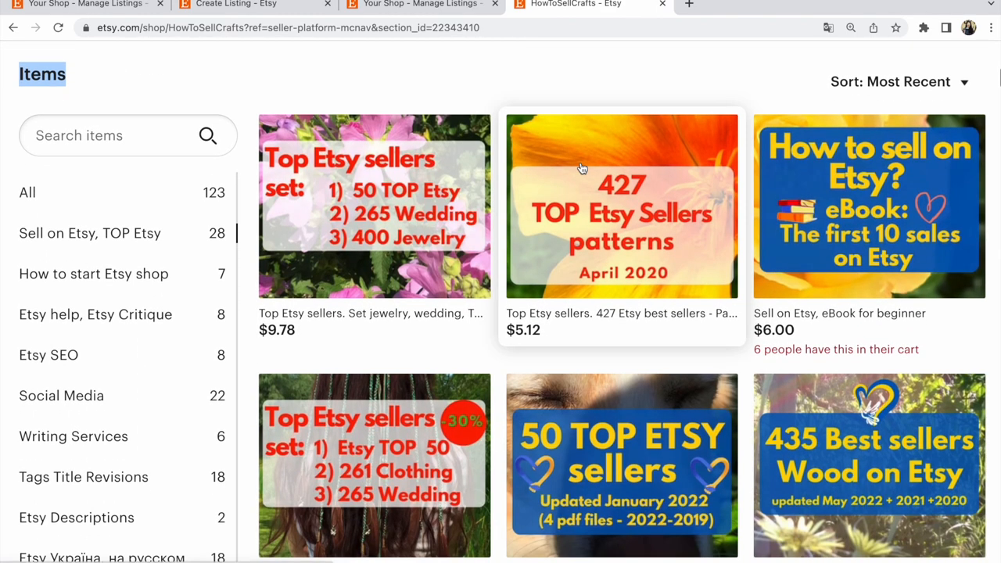
scroll(down, 3)
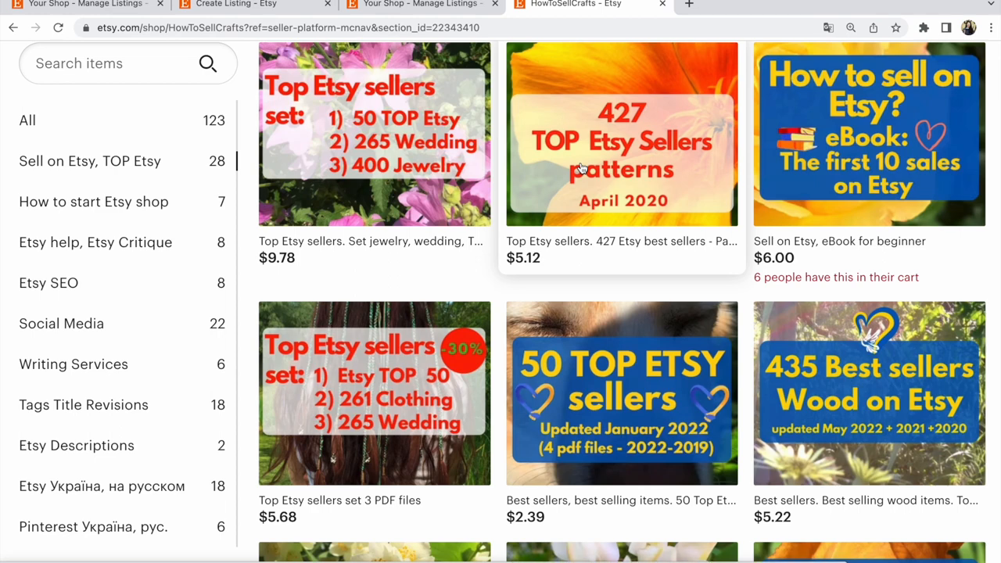
scroll(up, 3)
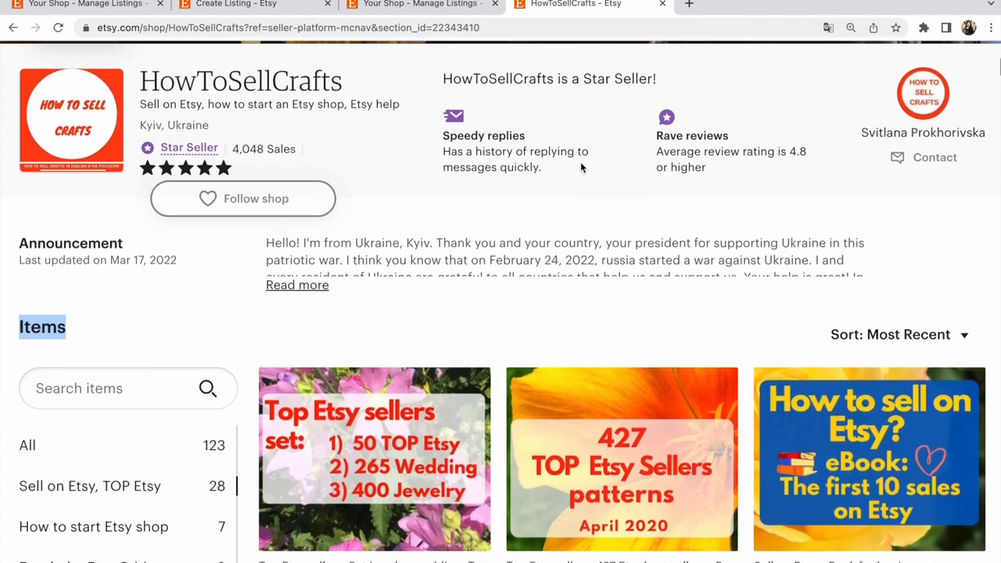